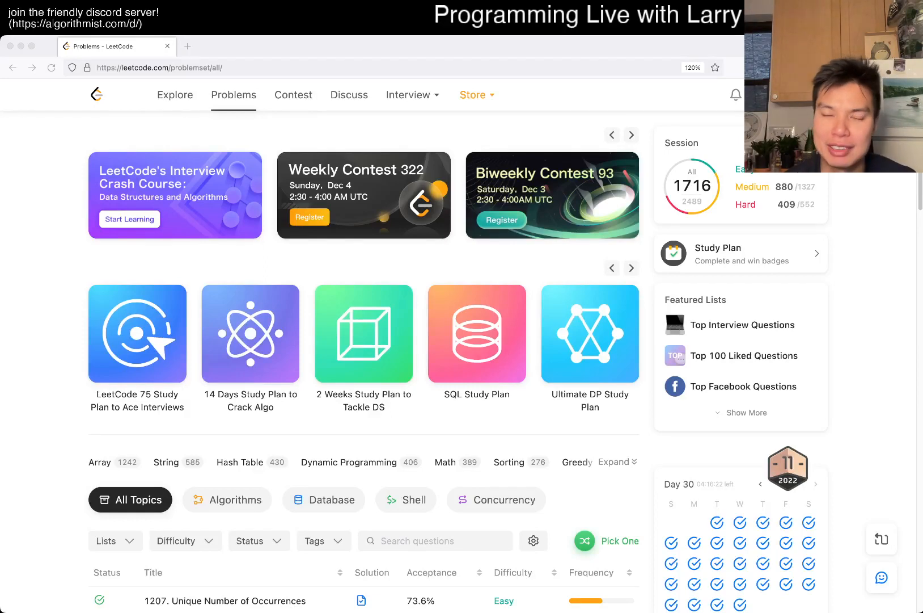
Open problem 1099 Two Sum Less Than K from the calendar in its own tab with the Python3 template.
scroll(down, 3)
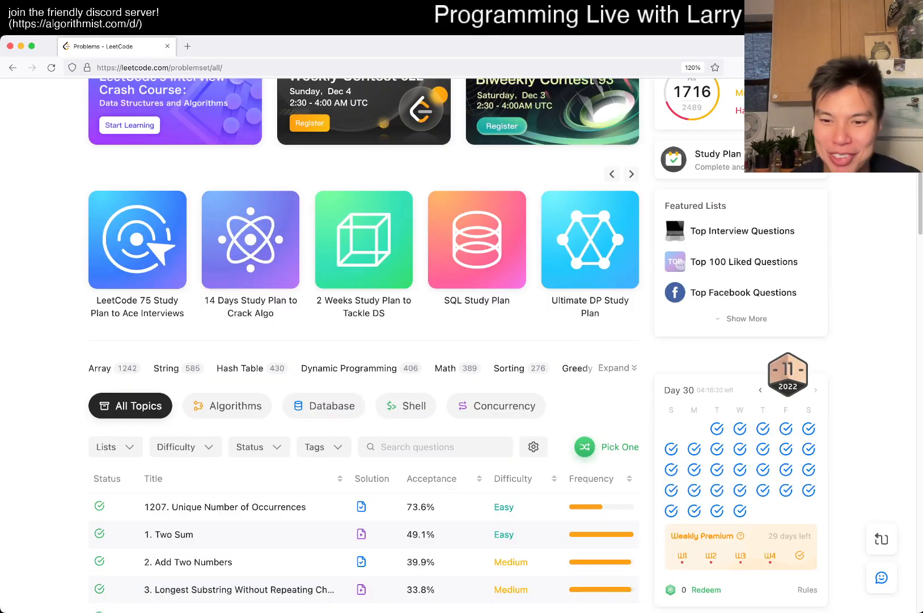
scroll(down, 3)
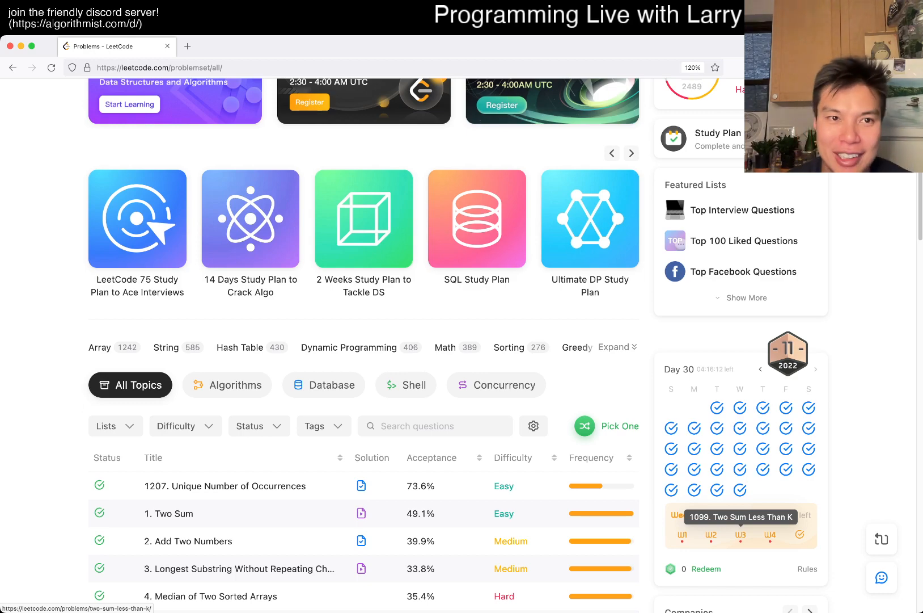
click(741, 517)
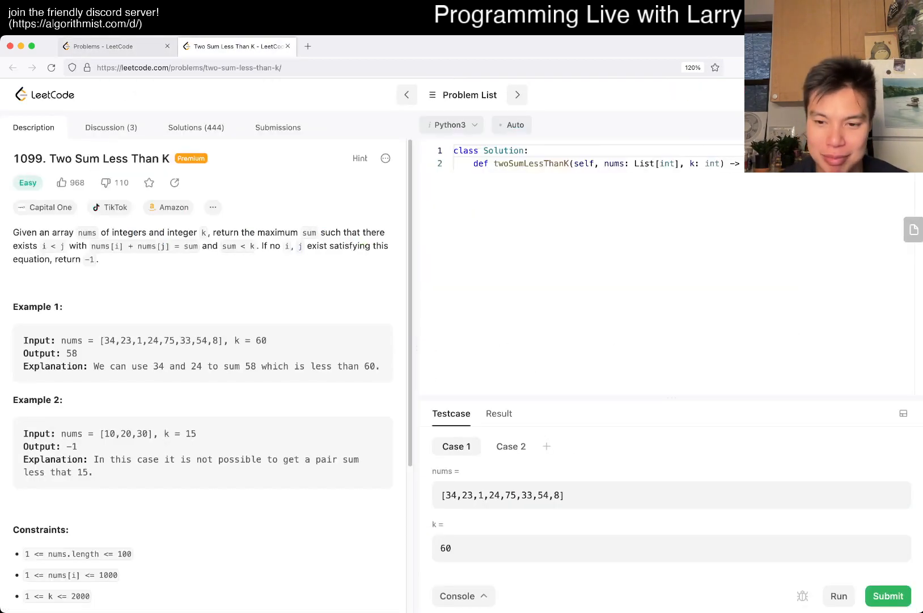
click(116, 46)
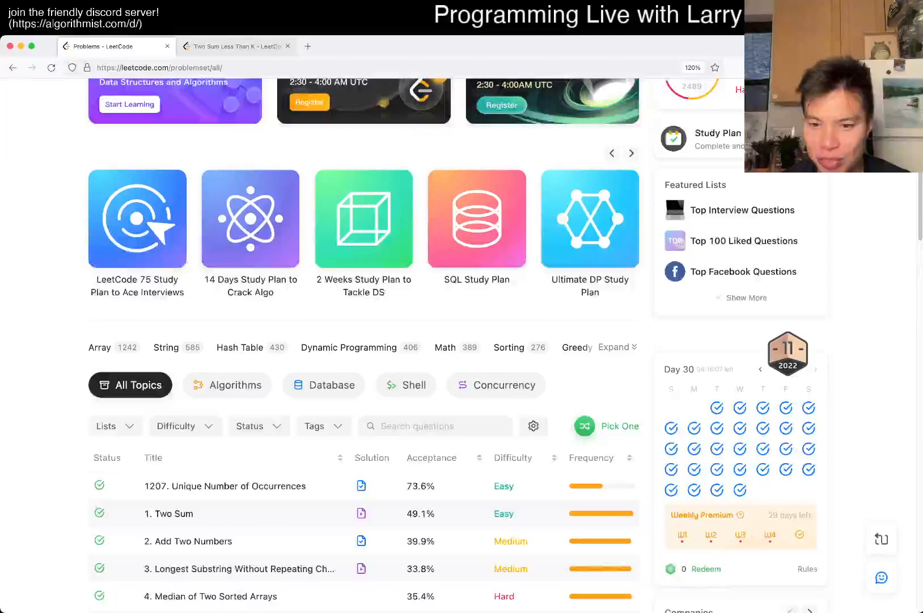
click(236, 47)
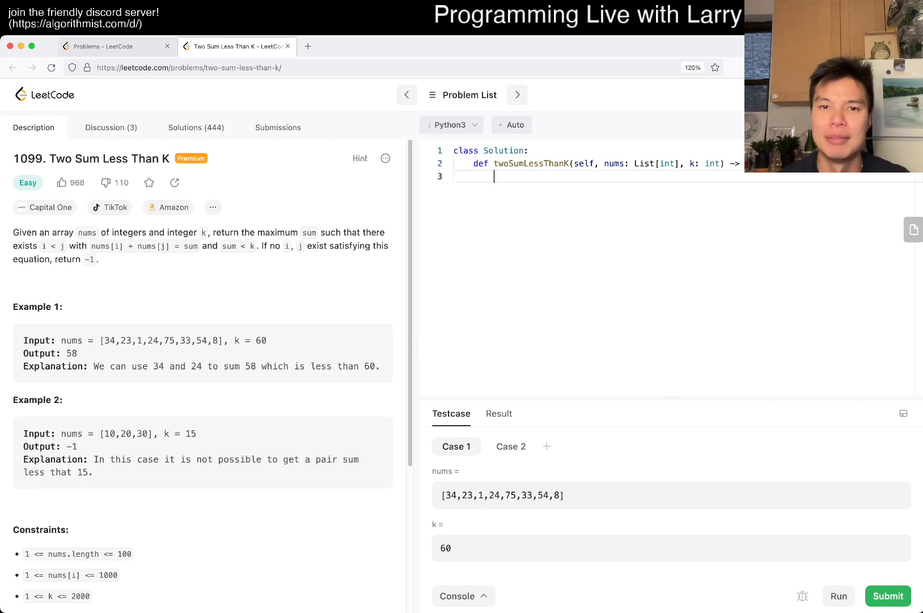
Begin the solution with nums.sort() and highlight the nums[i] value constraint in the description.
text(nums.sort())
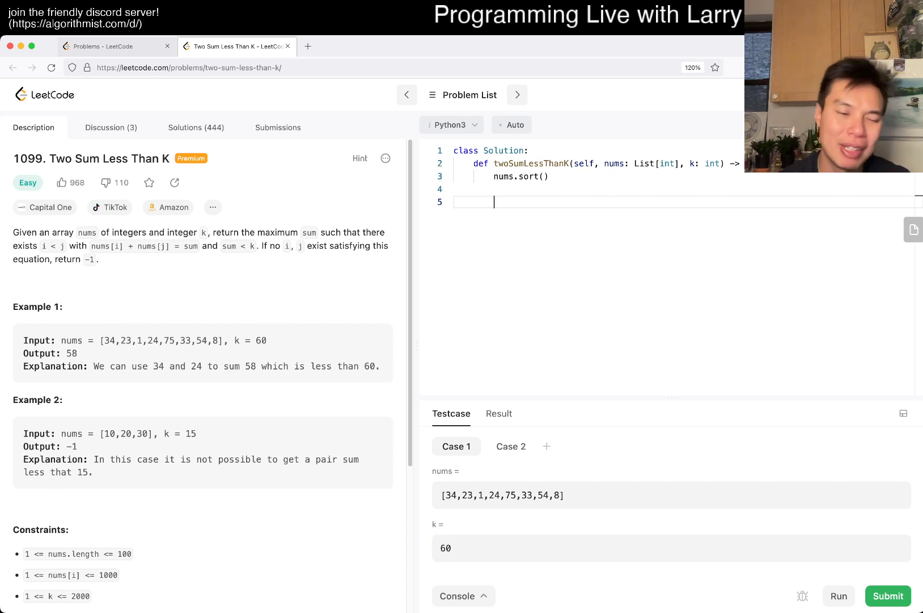
scroll(down, 3)
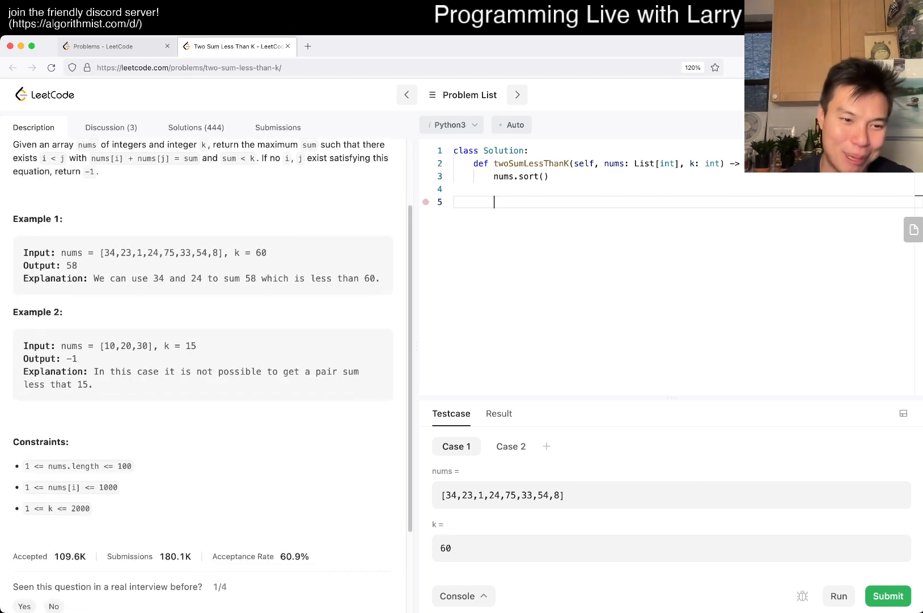
double_click(71, 487)
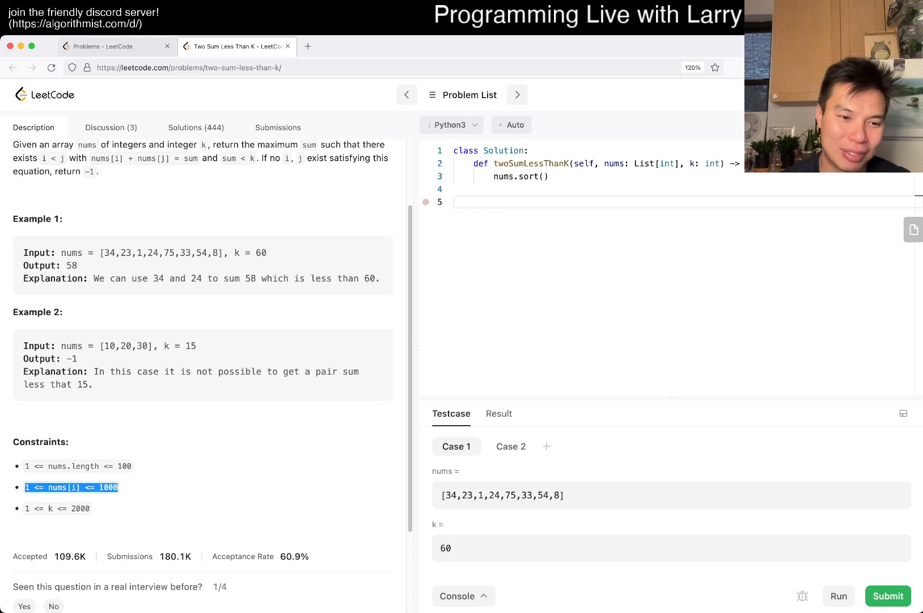
double_click(57, 508)
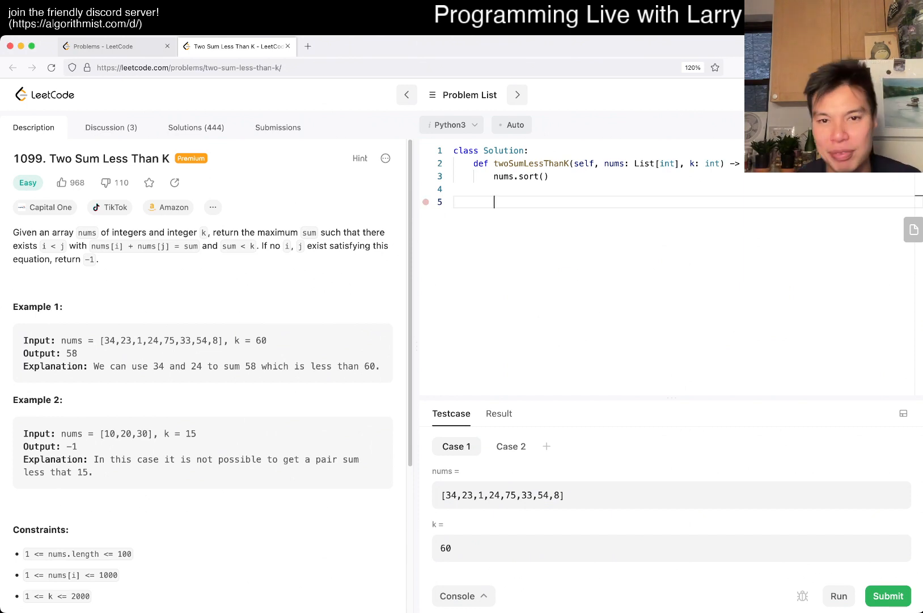
Write the loop 'for i in range(N):' over the sorted array.
text(for)
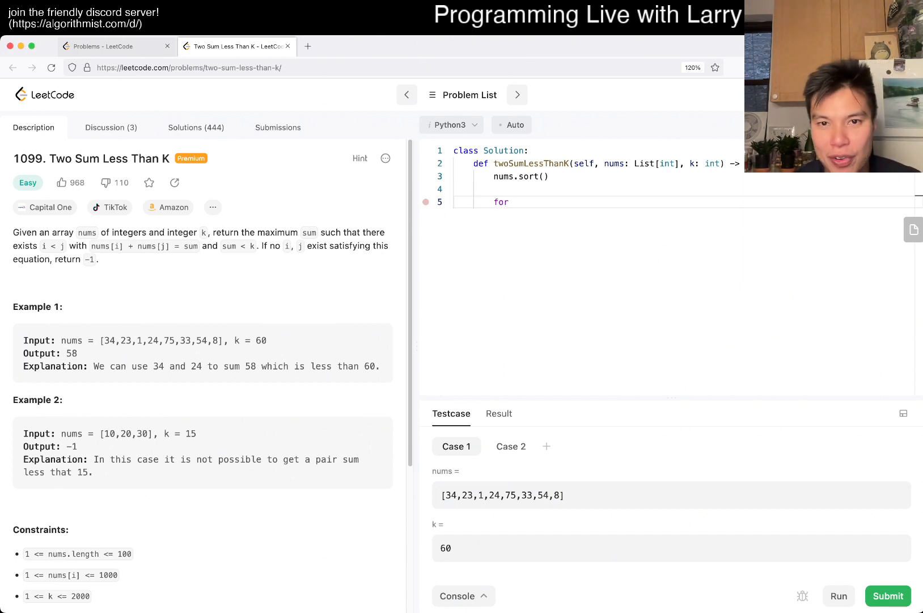
text(i)
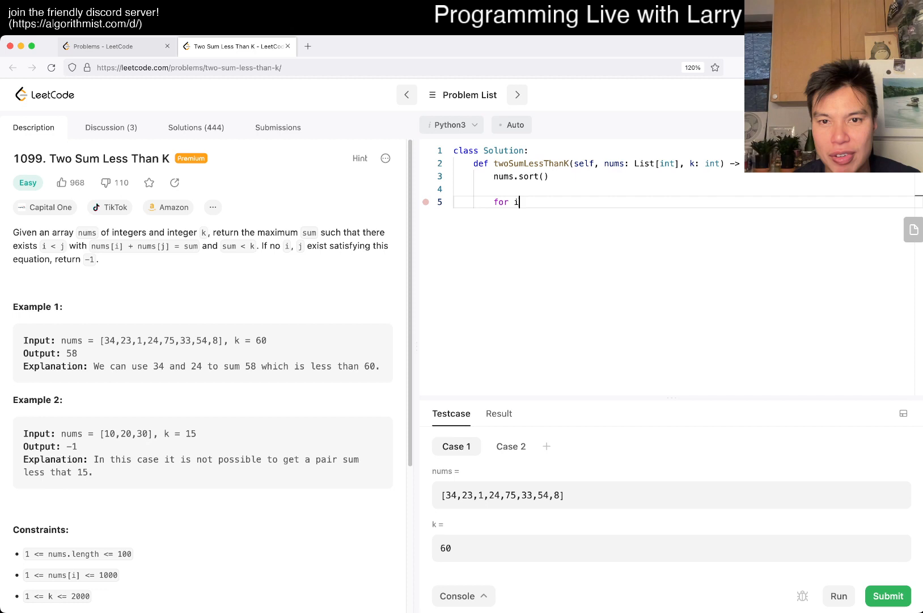
text(in range()
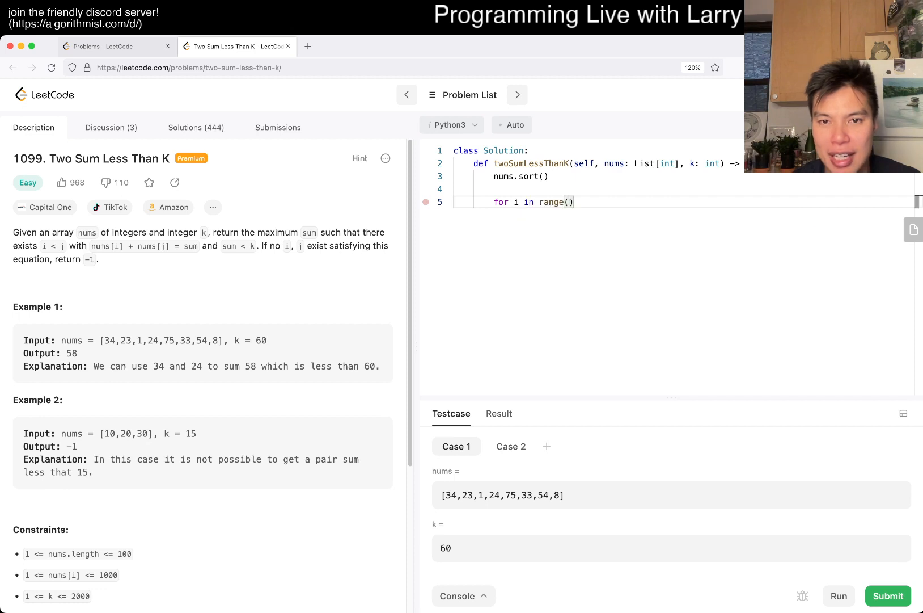
text(N)
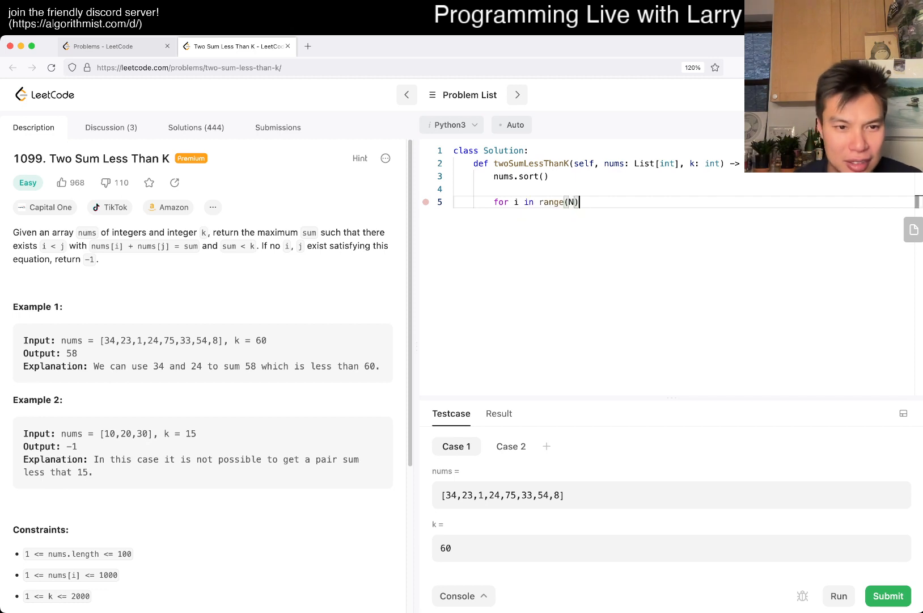
text(:)
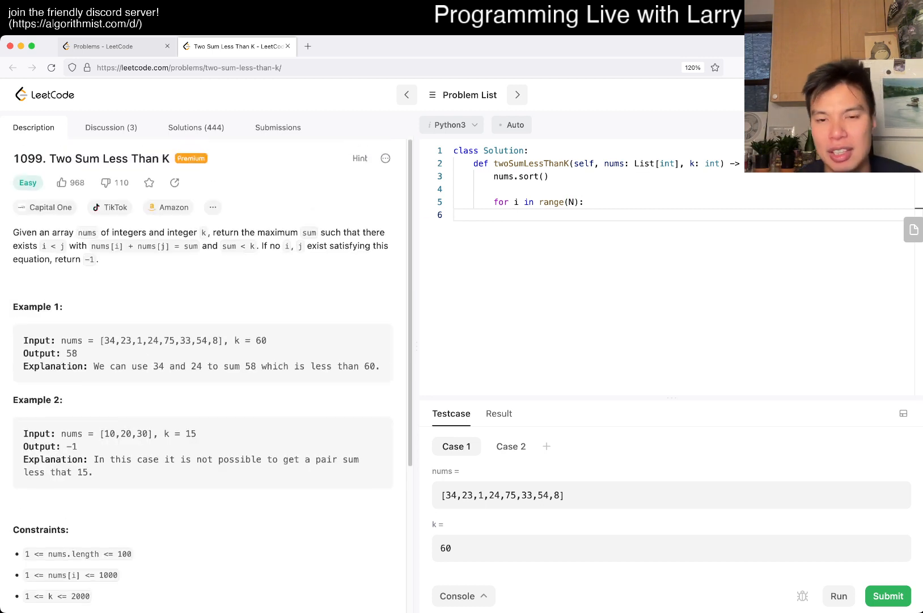
Assign index = bisect.bisect_left(nums, k - nums[i]) - 1 and start the check 'if 0 <= index < N:'.
text(bisect.bisect_left(nums,)
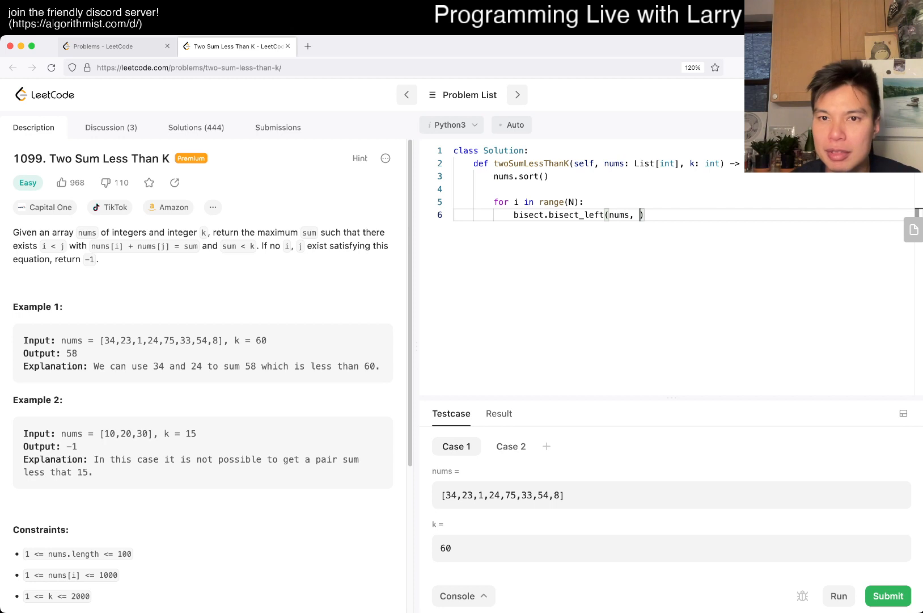
text(nums[i])
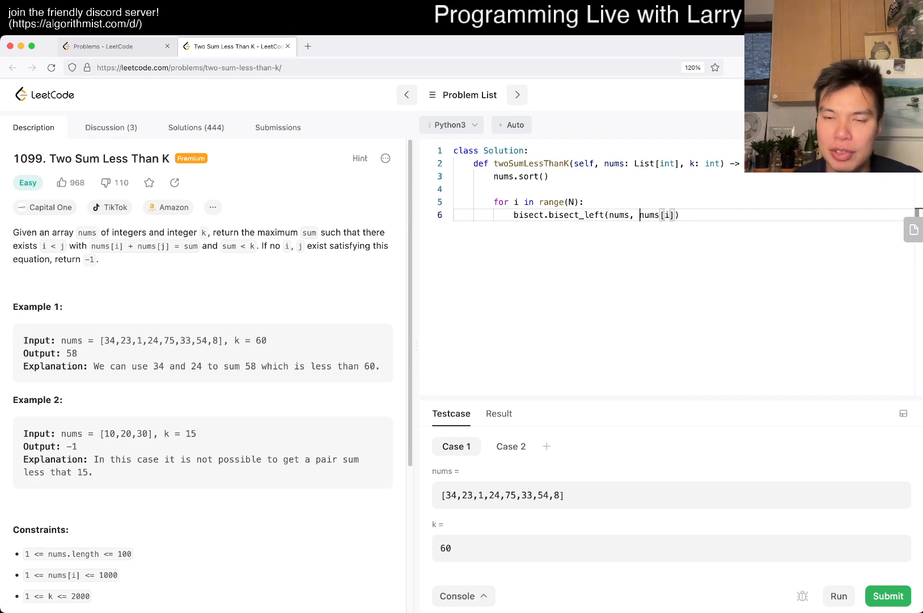
text(k -)
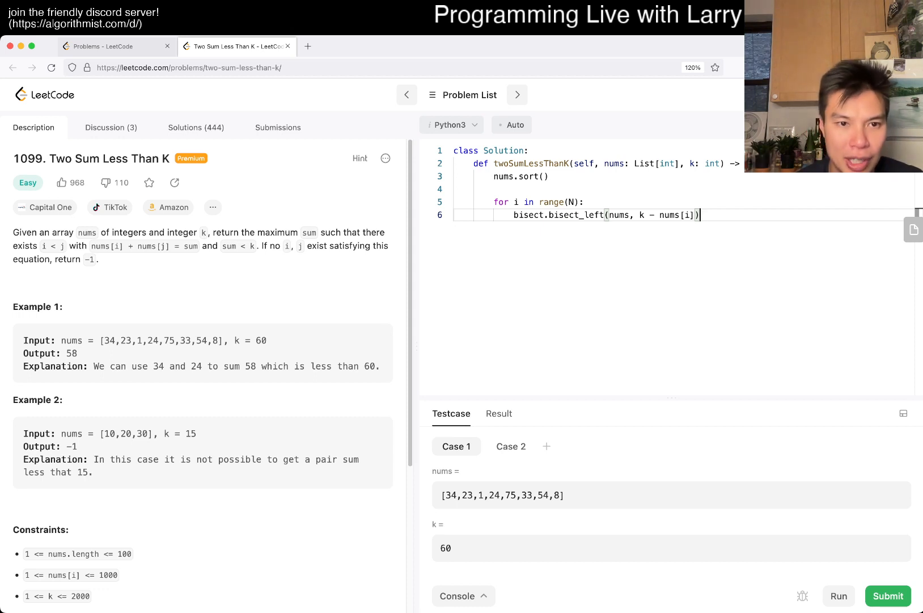
text(index =)
text(if)
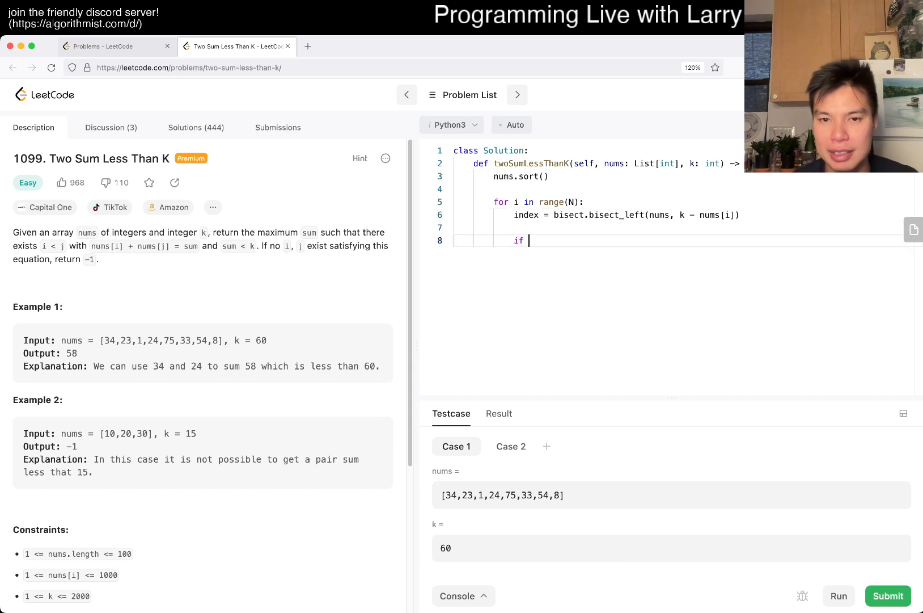
key(Backspace)
text( 0 <= index)
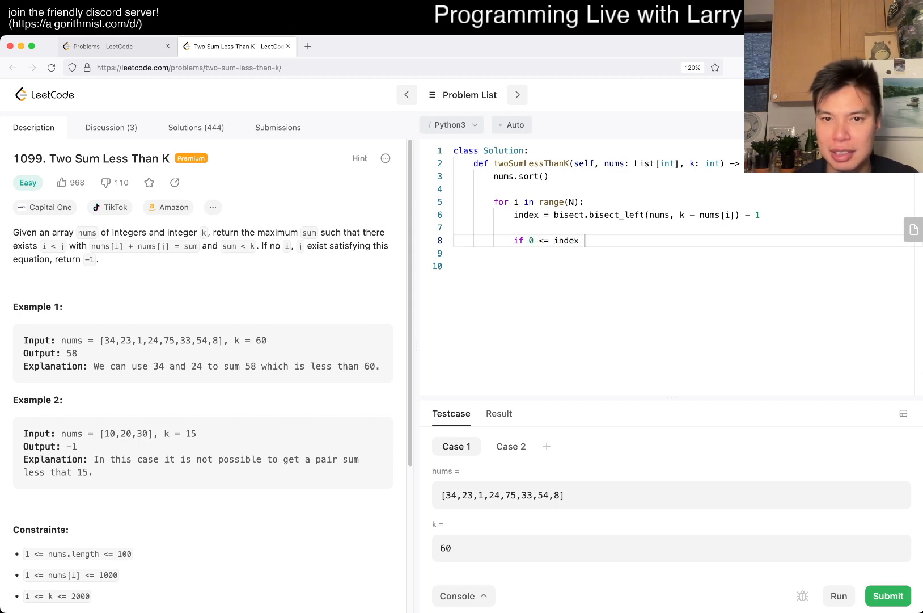
text(< N:)
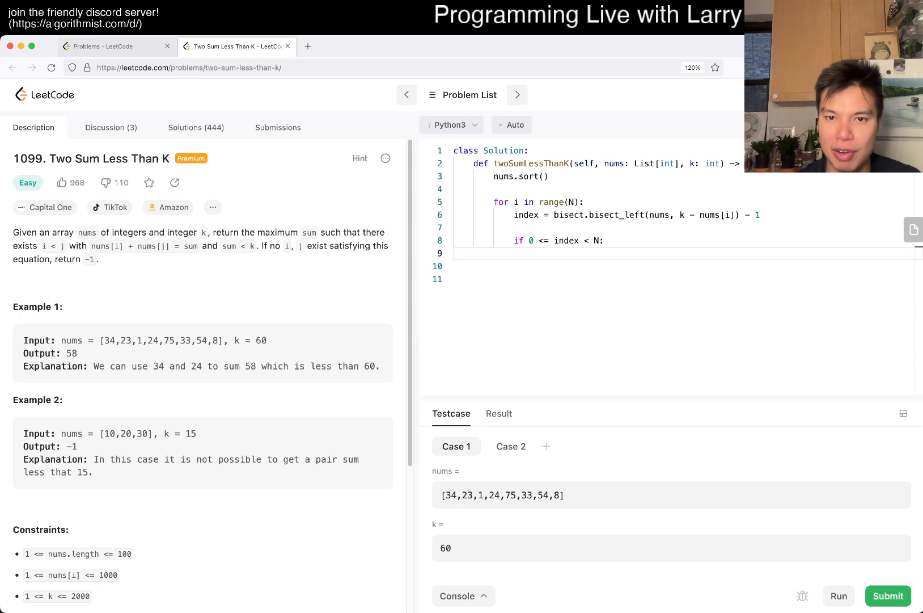
Add 'if index == i: index -= 1' to skip the element's own position.
key(Enter)
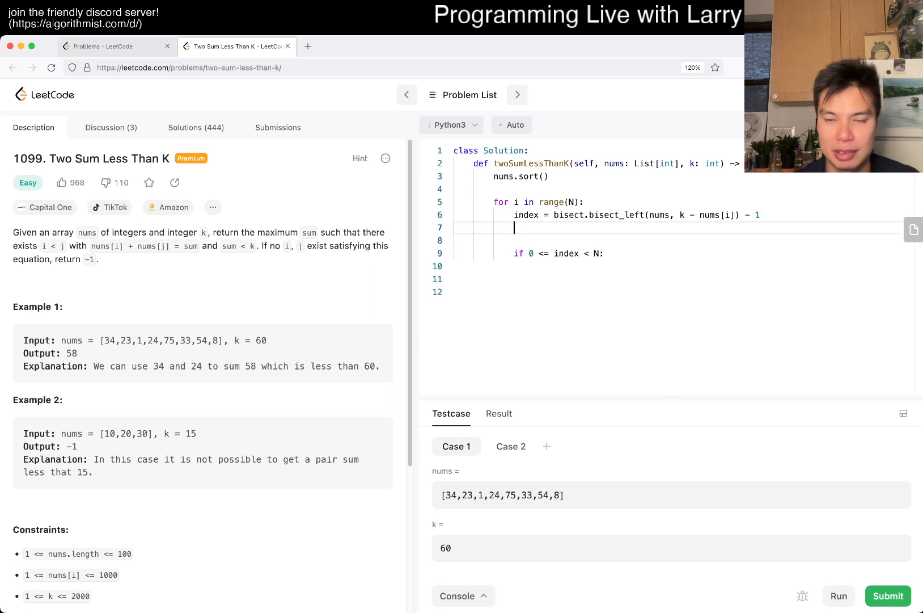
text(if index == i)
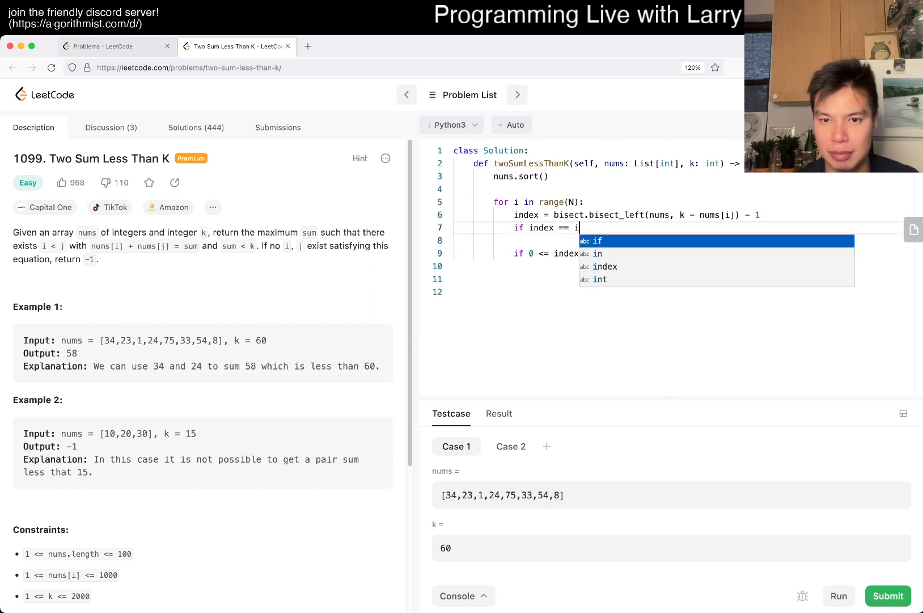
text(: index -= 1)
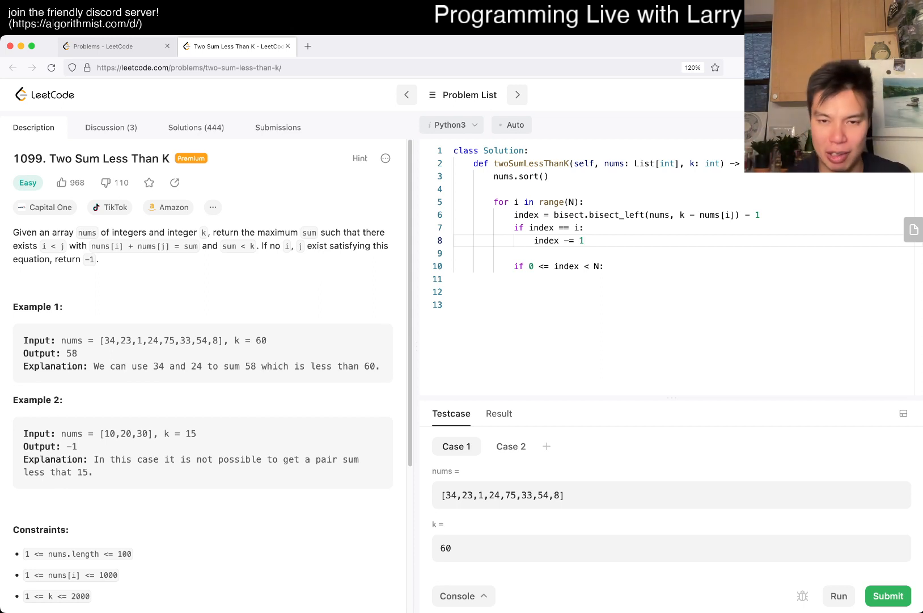
Update best = max(best, nums[index] + nums[i]), initialise best = -1, and run the tests (NameError on N).
click(514, 305)
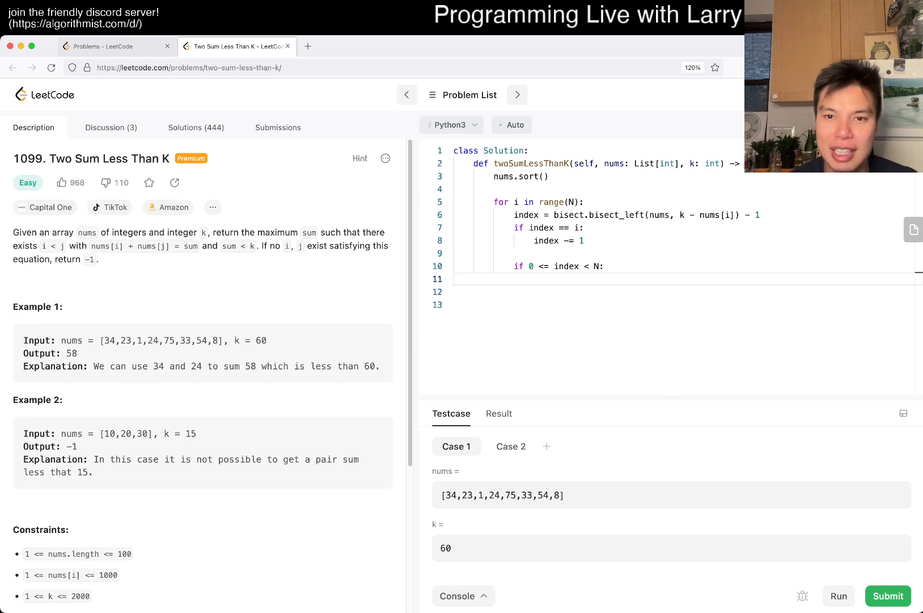
text(nums[index)
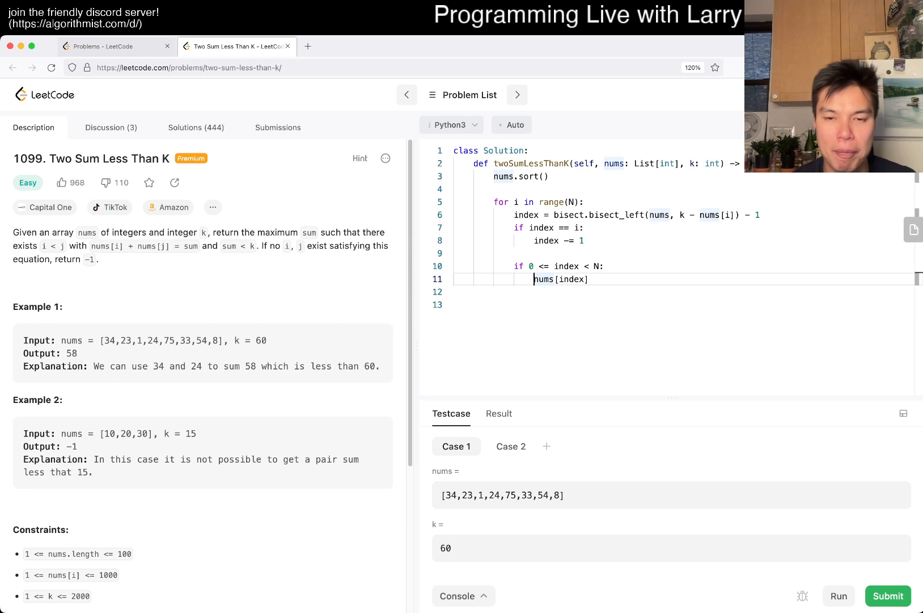
text(best = max(best,)
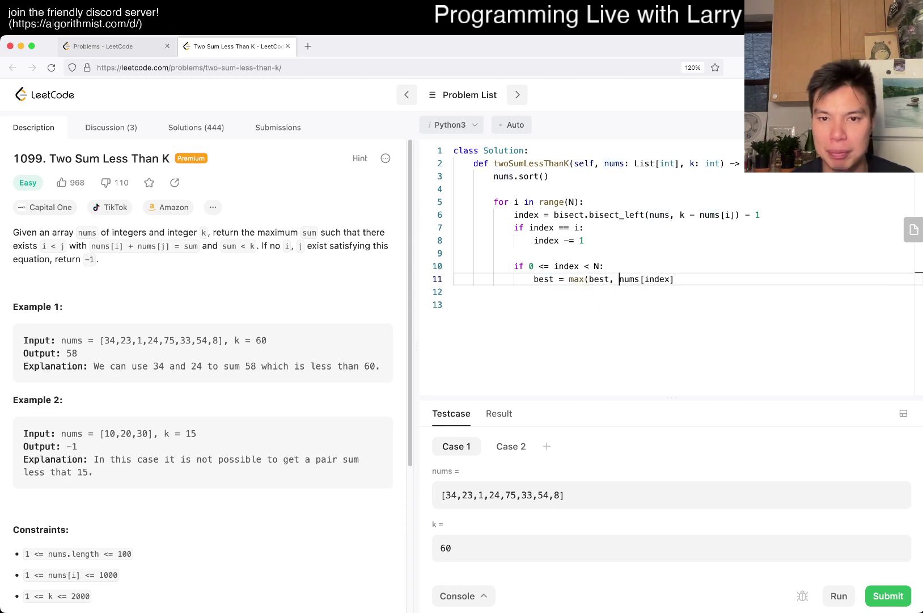
text(+ nums[i]))
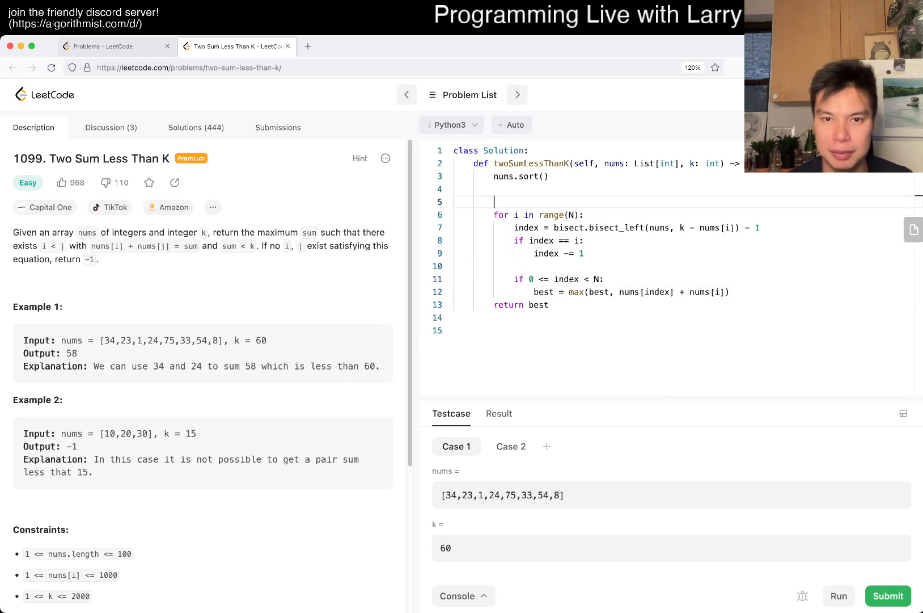
text(best = -1)
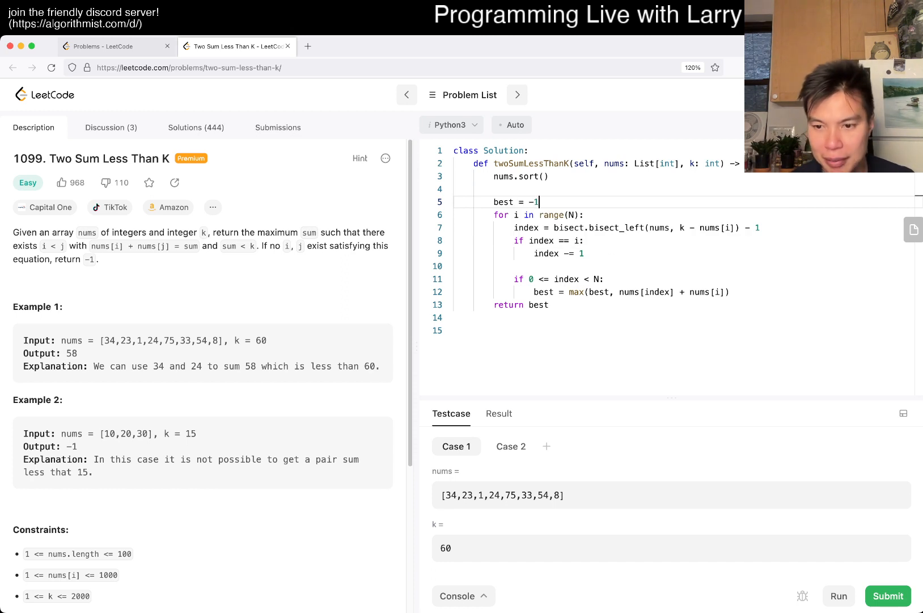
click(839, 596)
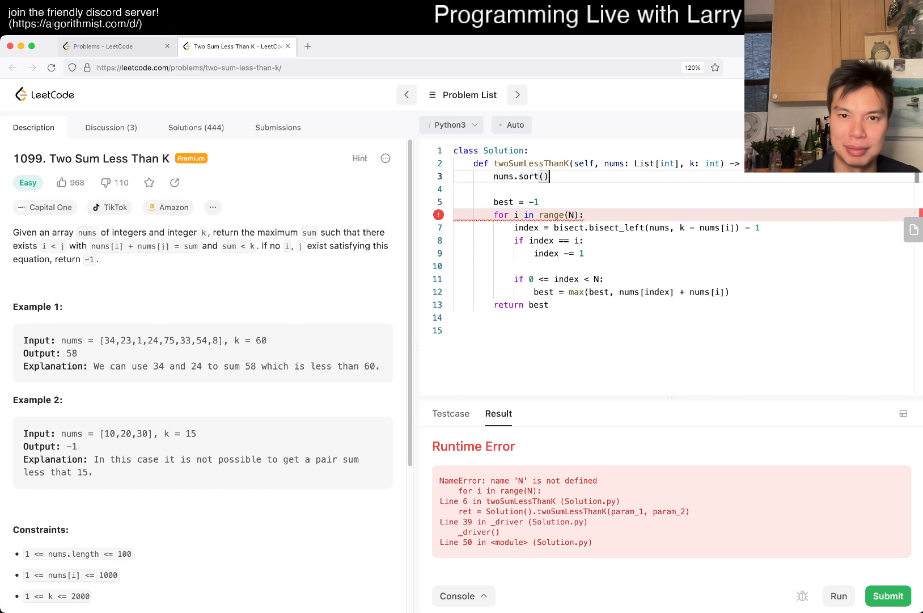
Define N = len(nums) after sorting, rerun to get Accepted, and submit the solution.
text(N = len(nums))
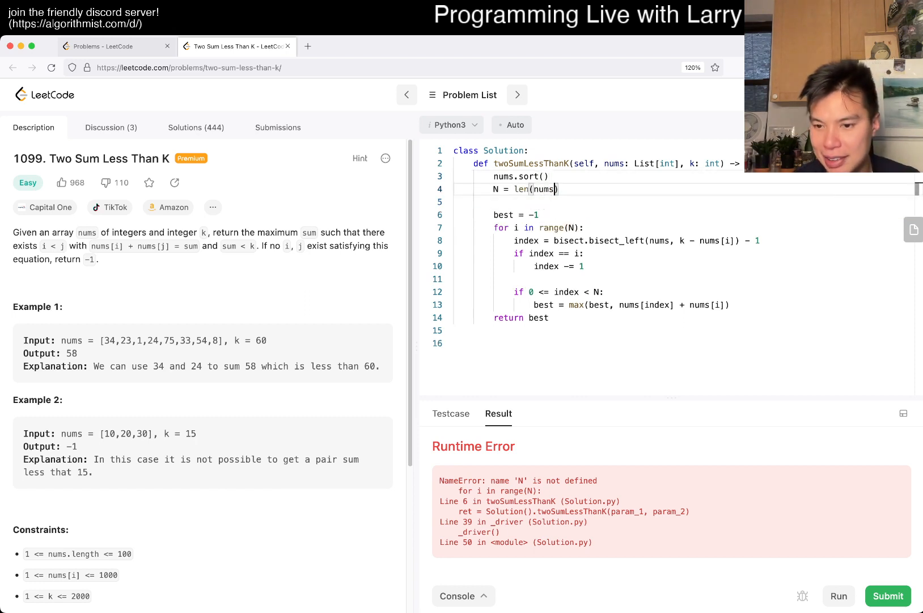
click(839, 596)
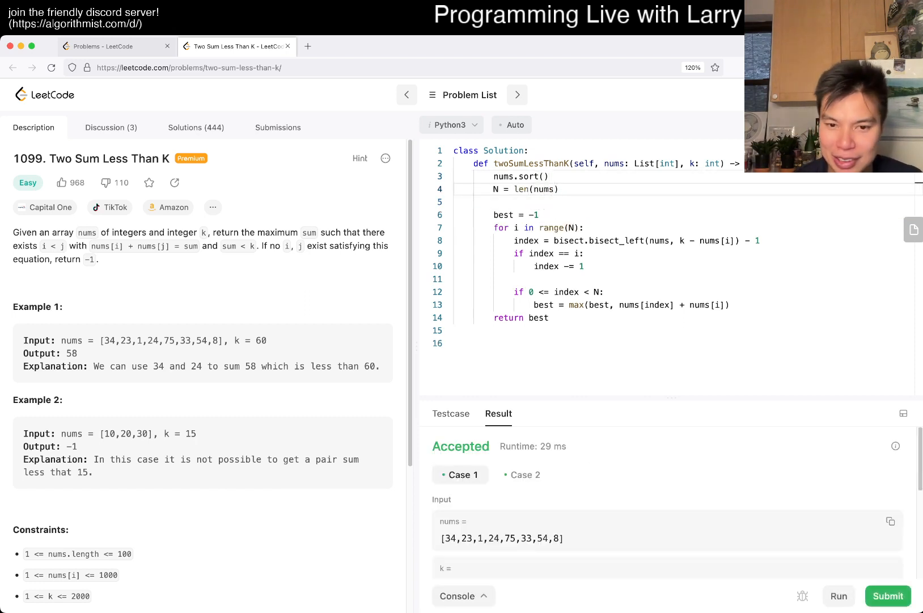
click(278, 127)
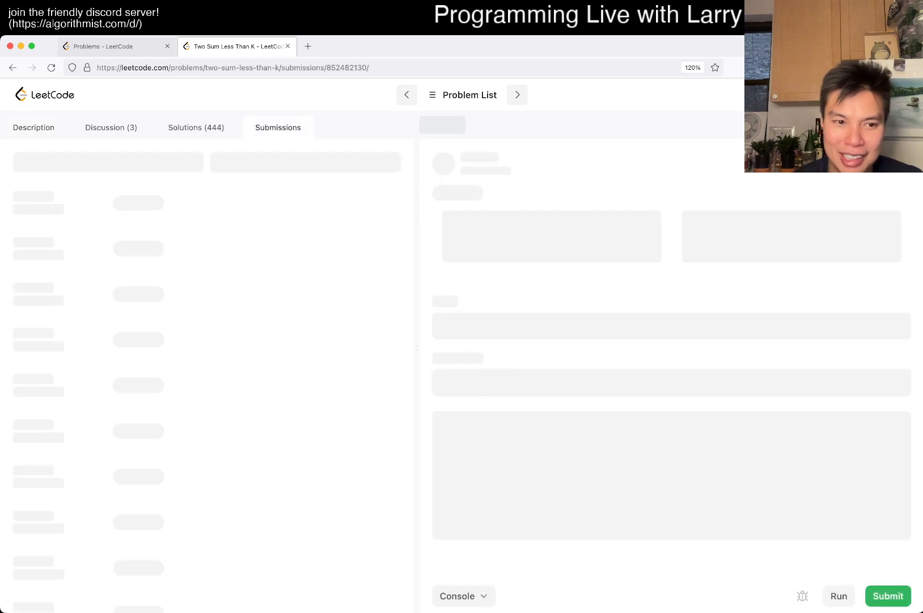